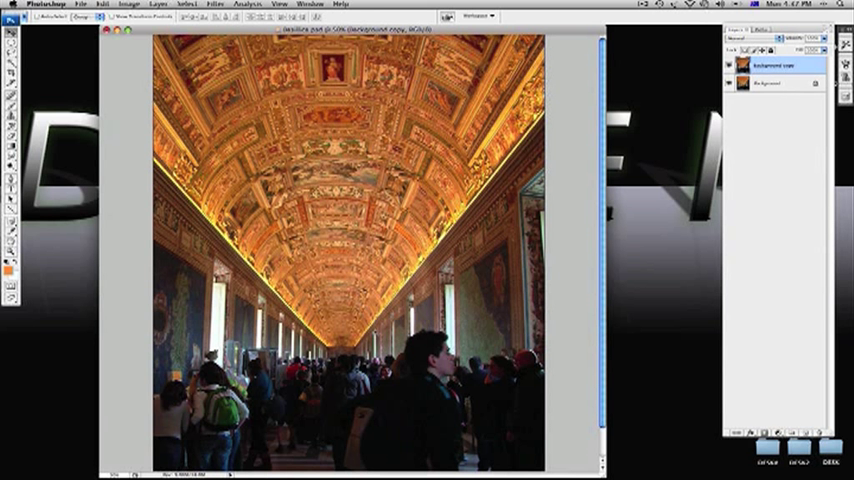
Step: Launch the Vanishing Point filter on the Vatican hallway photo
left_click(212, 10)
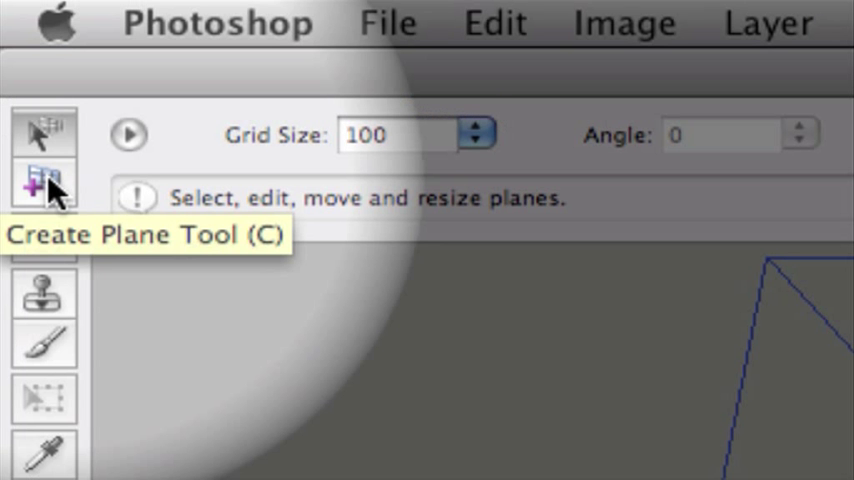
Step: Draw floor, wall and ceiling perspective planes with the Create Plane Tool, then reach the export options
left_click(42, 180)
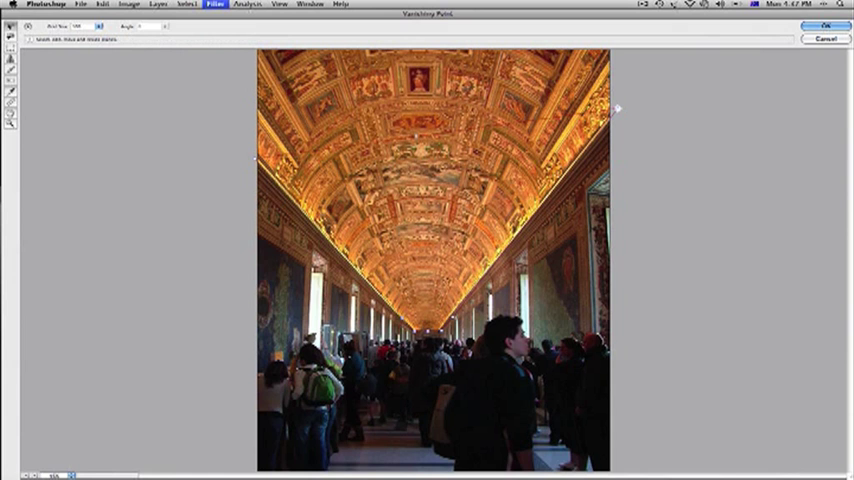
mouse_move(242, 156)
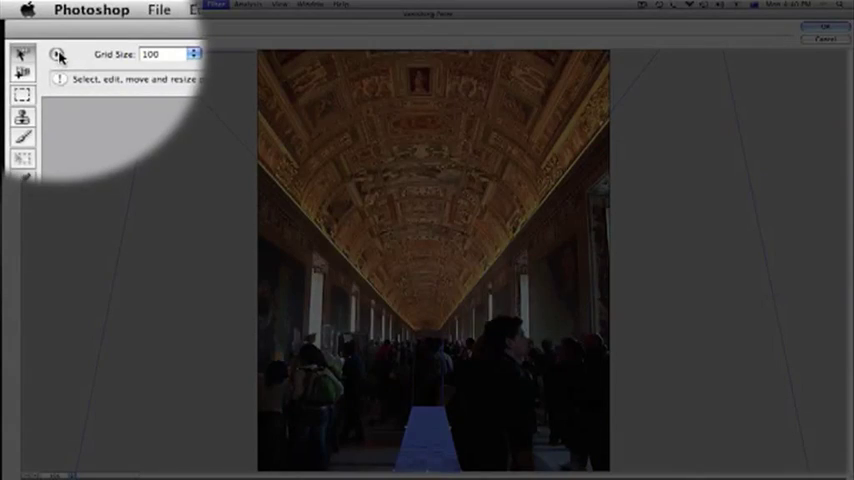
left_click(58, 52)
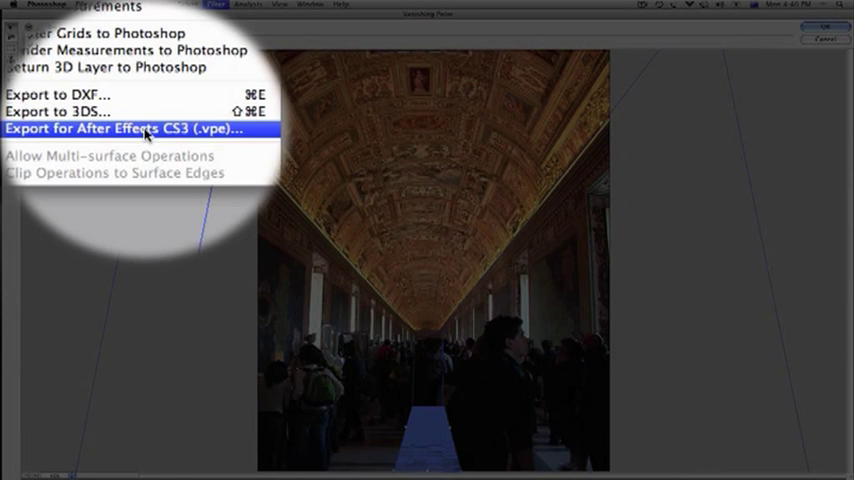
Step: Export the planes as an After Effects CS3 .vpe file into a new folder named 'ba'
left_click(130, 128)
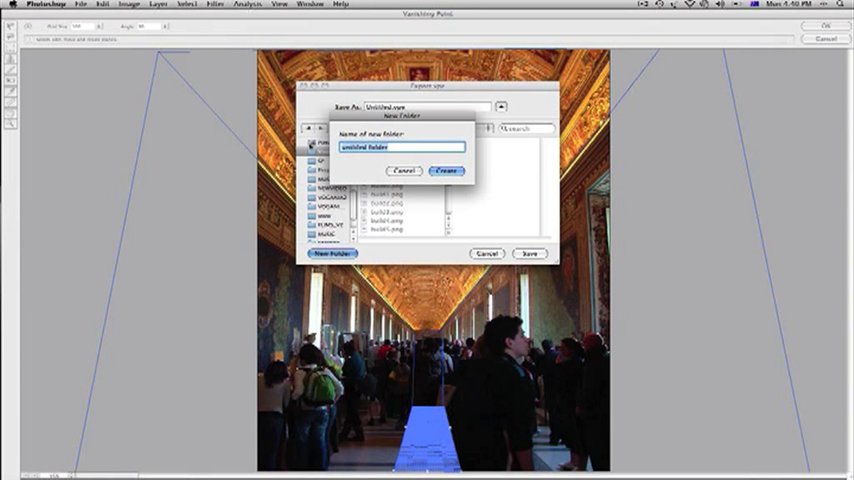
type("basilica")
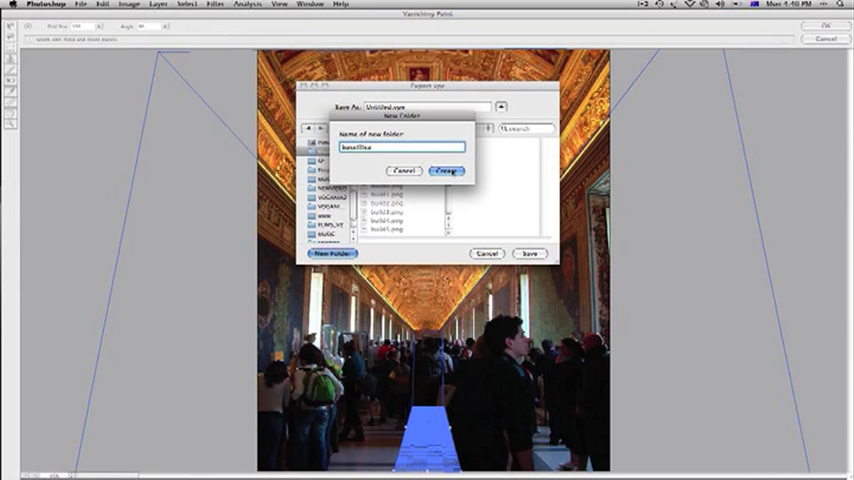
left_click(442, 168)
type("bass")
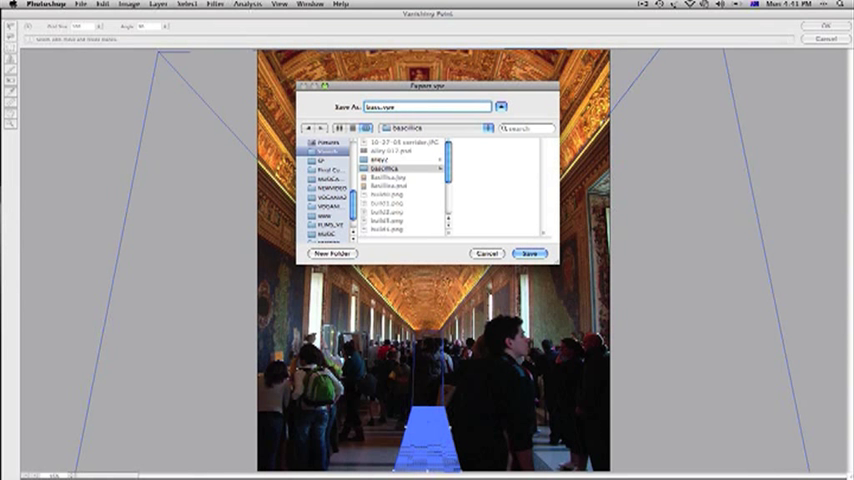
left_click(528, 250)
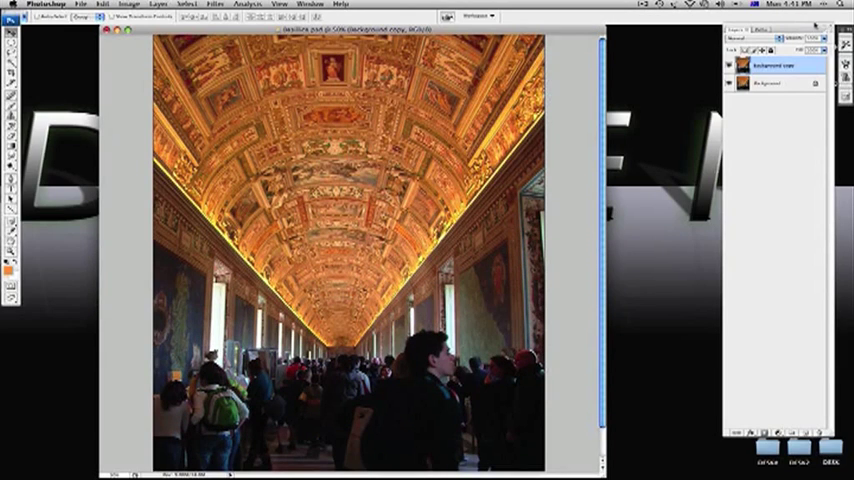
mouse_move(30, 356)
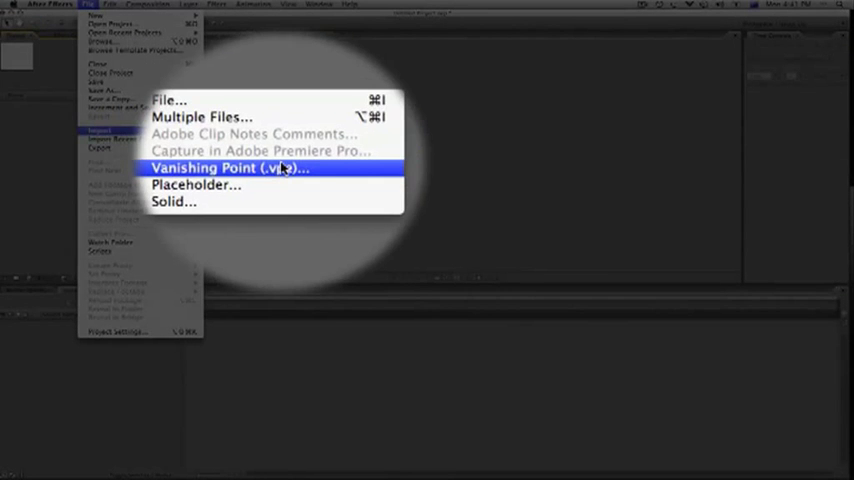
Step: Import the exported corridor .vpe file via File > Import > Vanishing Point
left_click(224, 168)
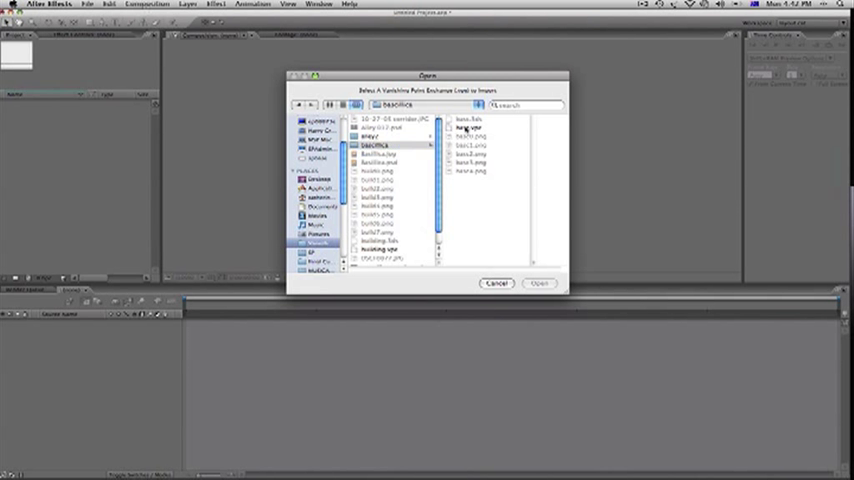
left_click(536, 282)
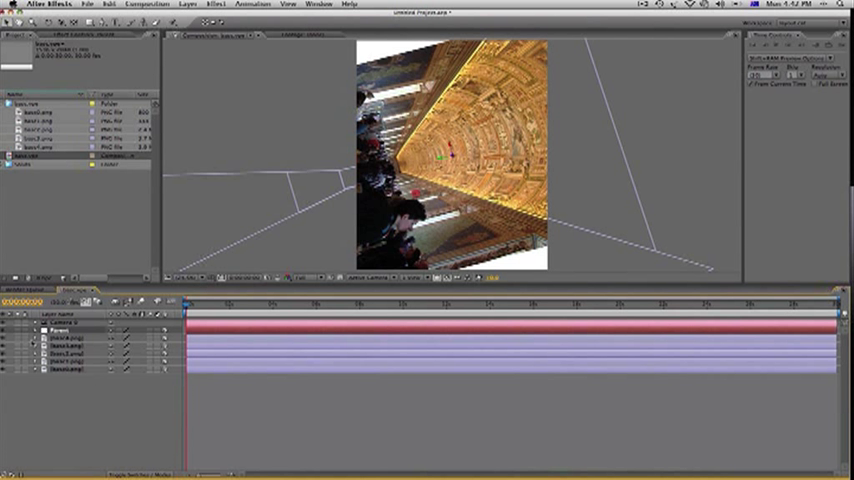
Step: View the rebuilt 3D corridor through the Active Camera and reveal the camera layer's properties
left_click(38, 330)
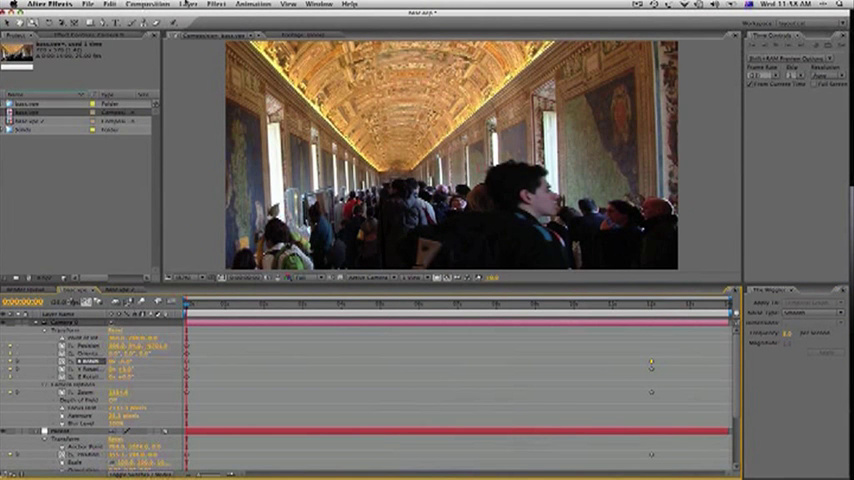
left_click(152, 10)
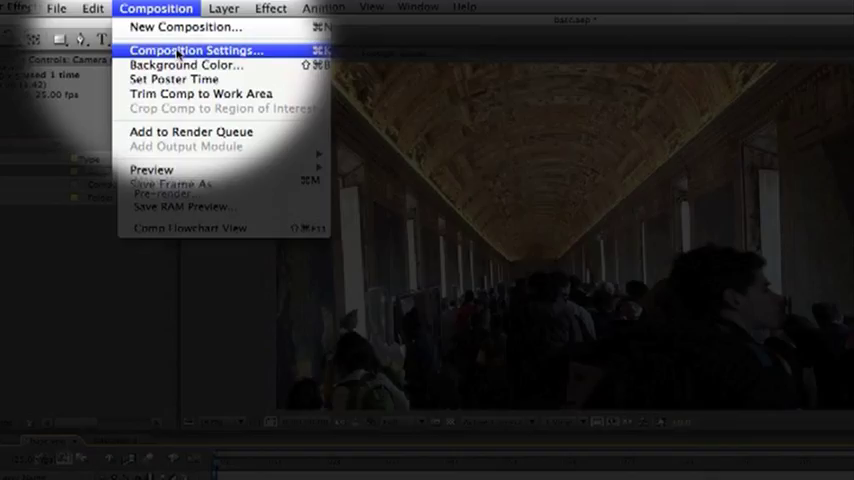
left_click(200, 48)
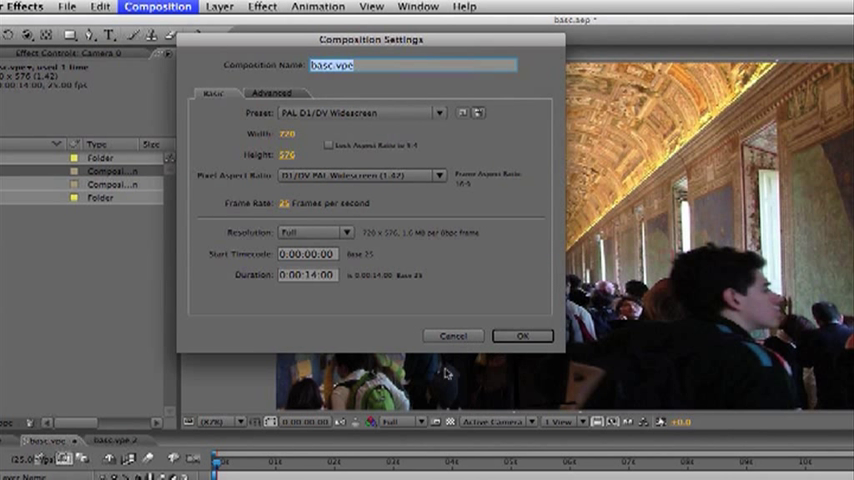
mouse_move(272, 210)
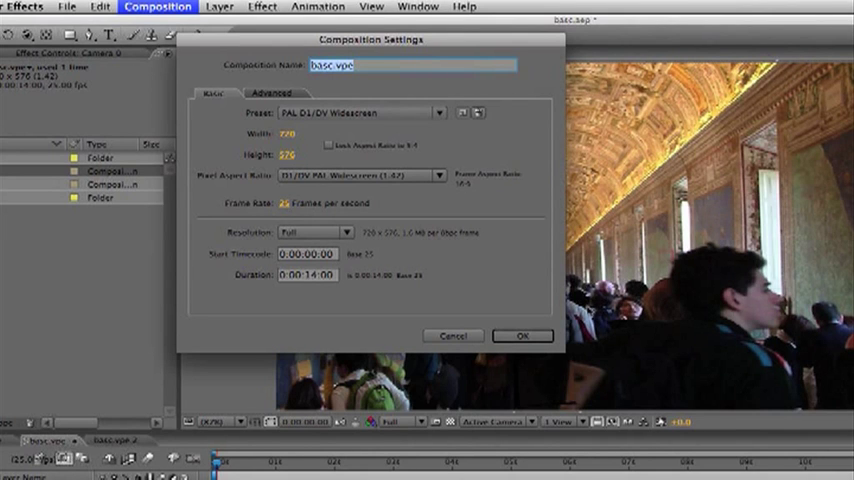
left_click(522, 336)
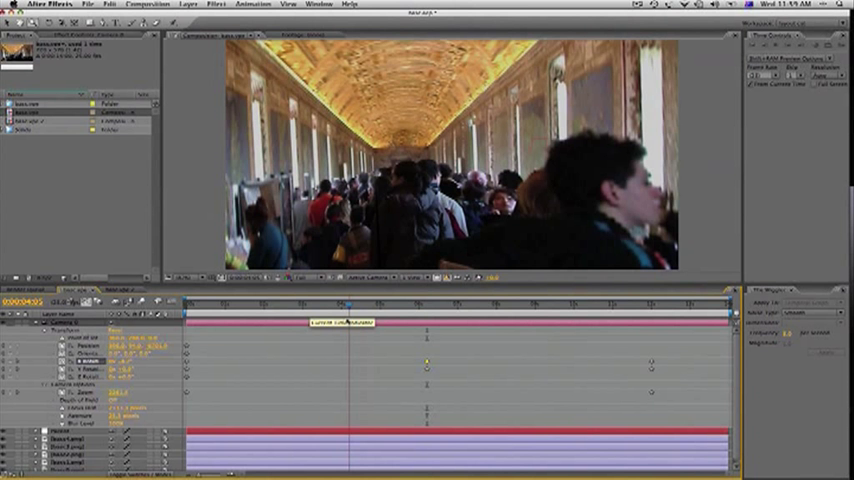
Step: Preview the keyframed camera move by jumping to a later point down the corridor
left_click(344, 306)
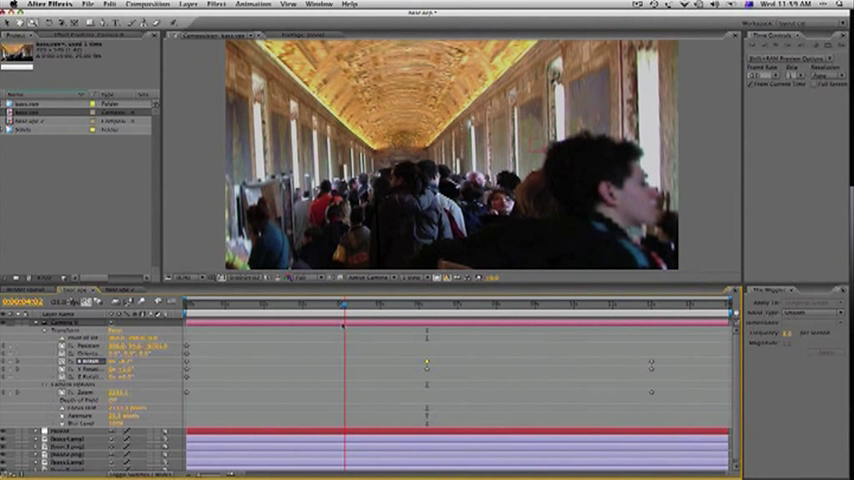